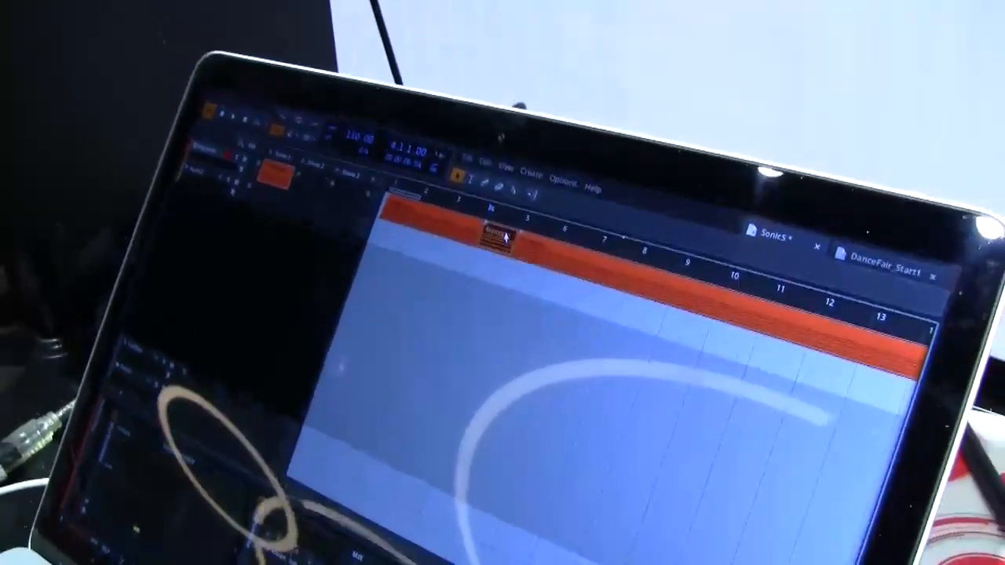
# Step: Bounce the arpeggio clip in the arranger to an audio clip
pyautogui.rightClick(495, 235)
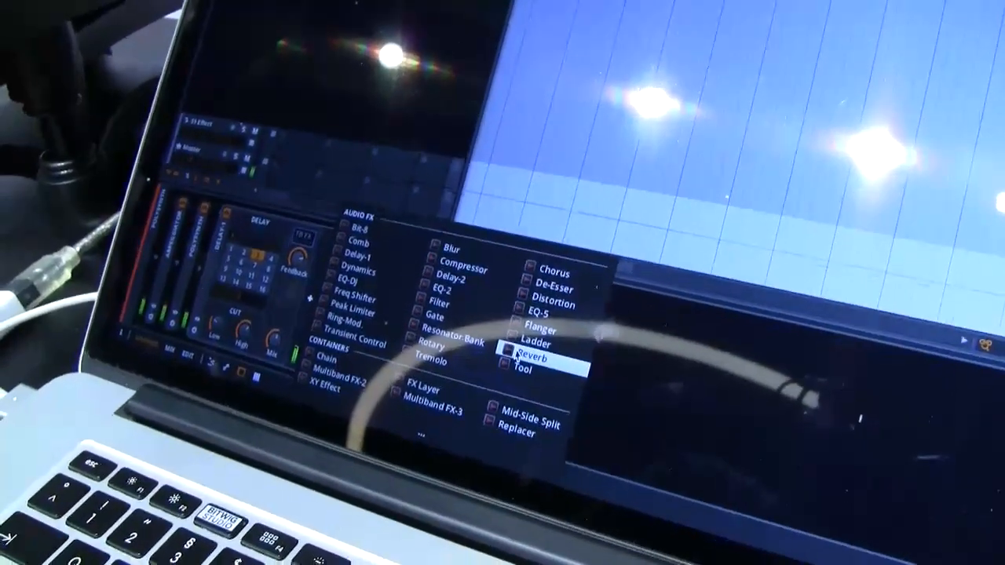
# Step: Add a Reverb and a Freq Shifter into the Delay's Feedback FX slot
pyautogui.click(524, 360)
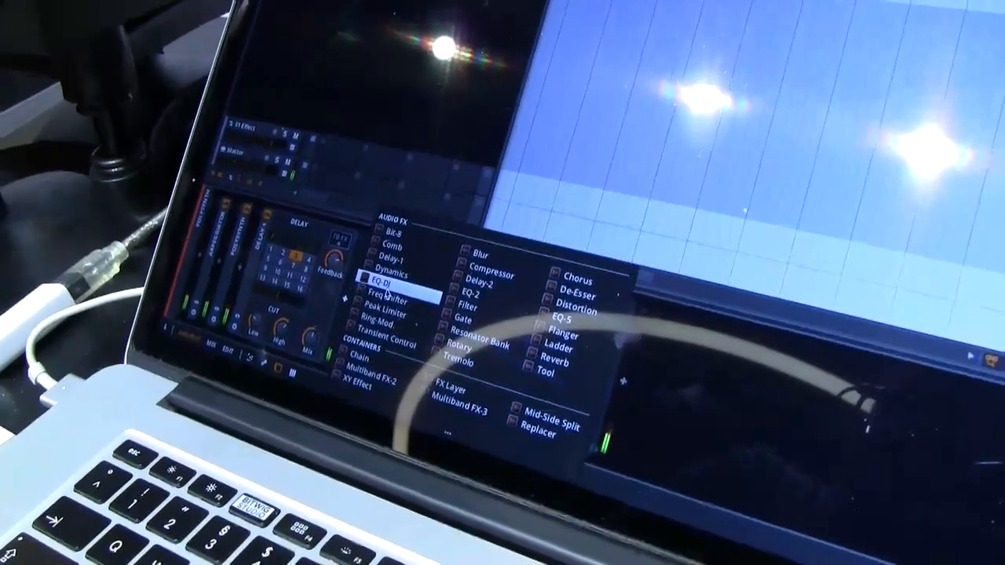
pyautogui.click(380, 298)
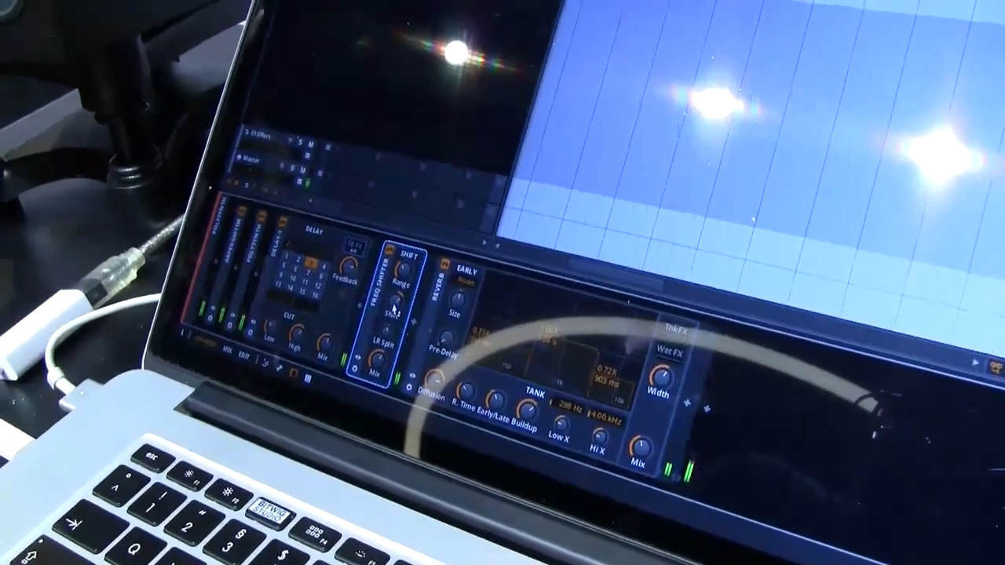